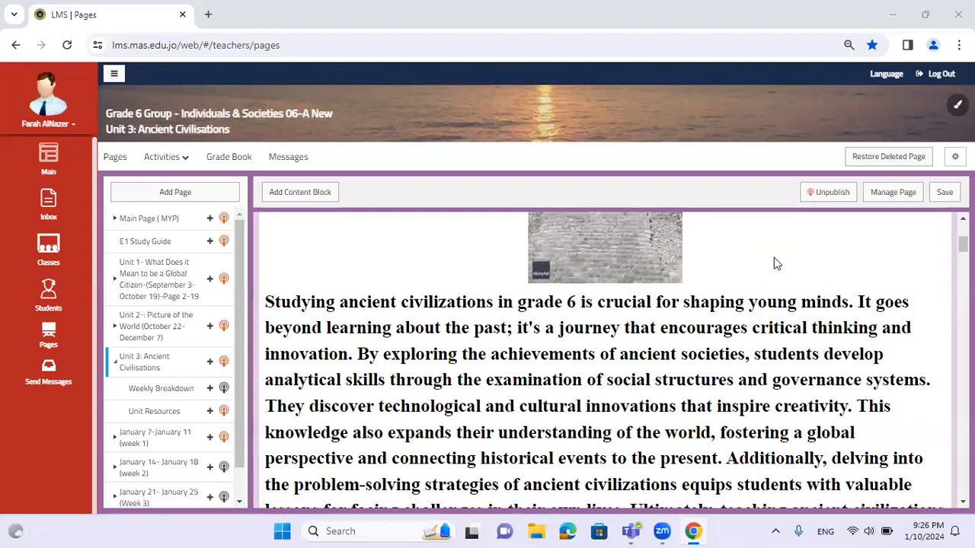
Scroll past the Unit 3 introduction to the Key Concepts, Related Concepts and Global context block
scroll(down, 3)
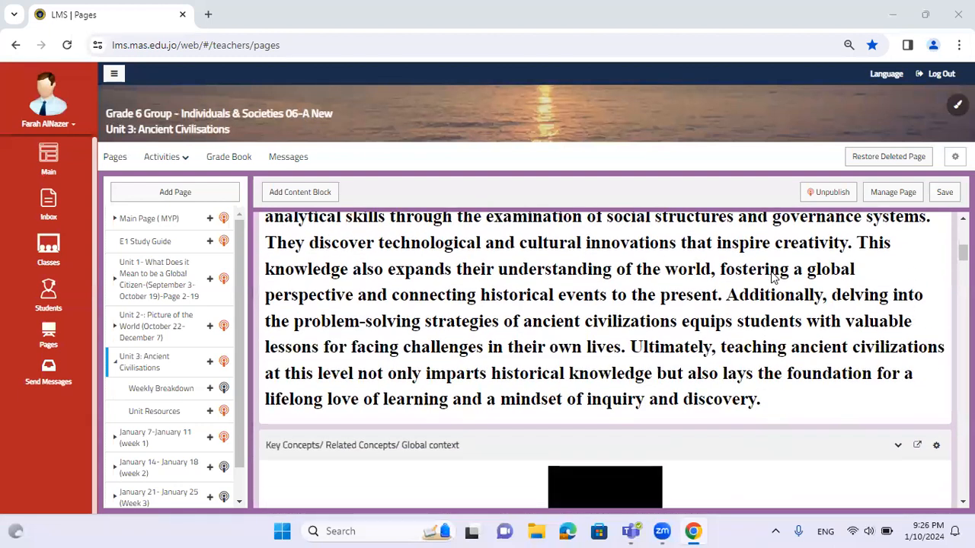
scroll(down, 3)
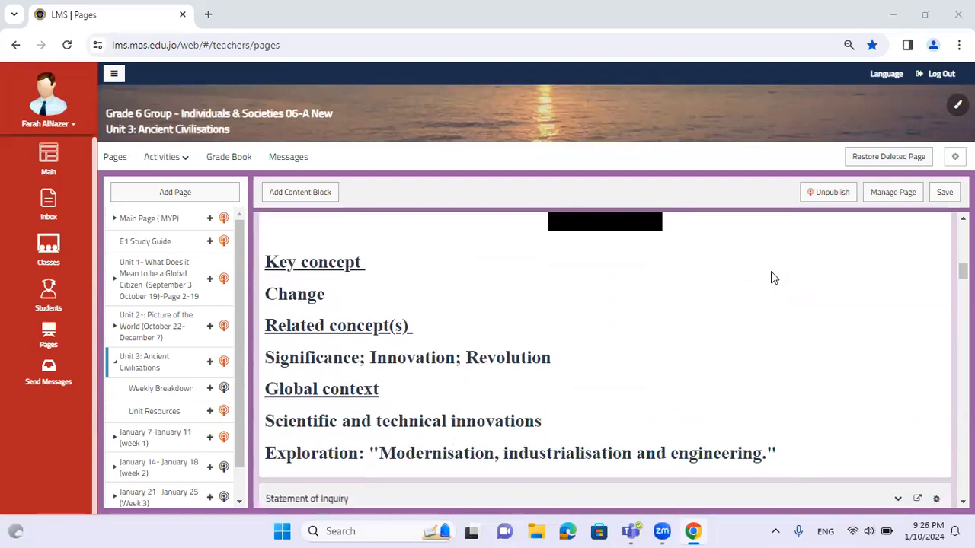
scroll(down, 3)
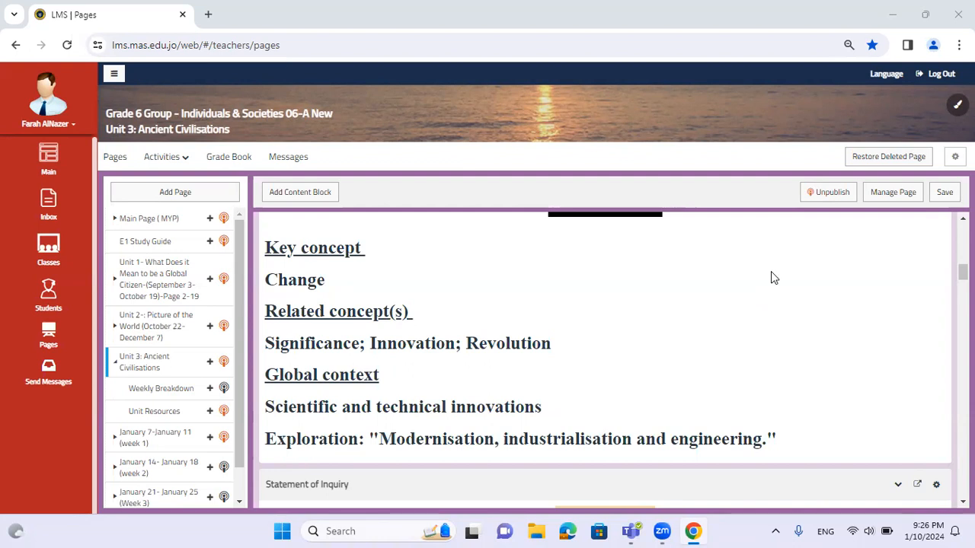
Scroll down to the Statement of Inquiry on ancient civilisations' influence on modern life
scroll(down, 3)
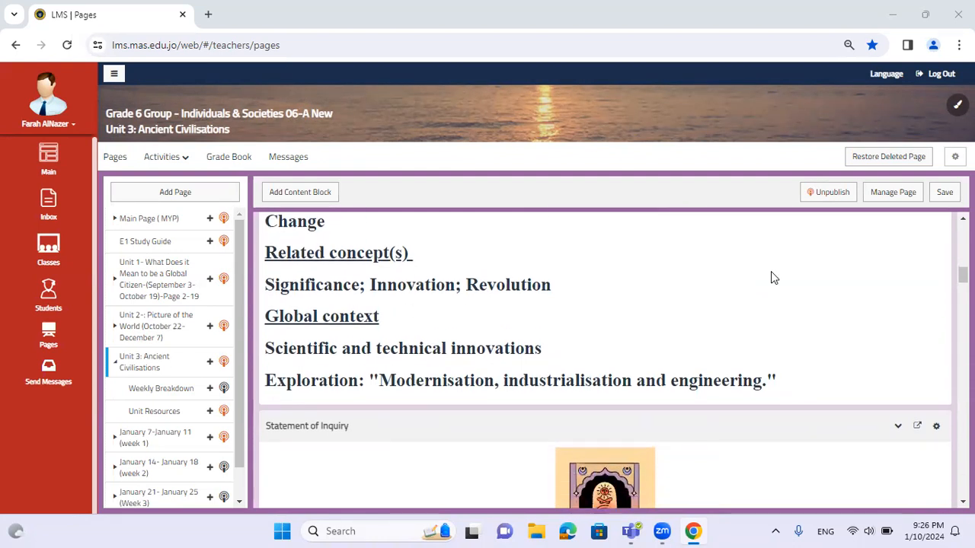
scroll(down, 3)
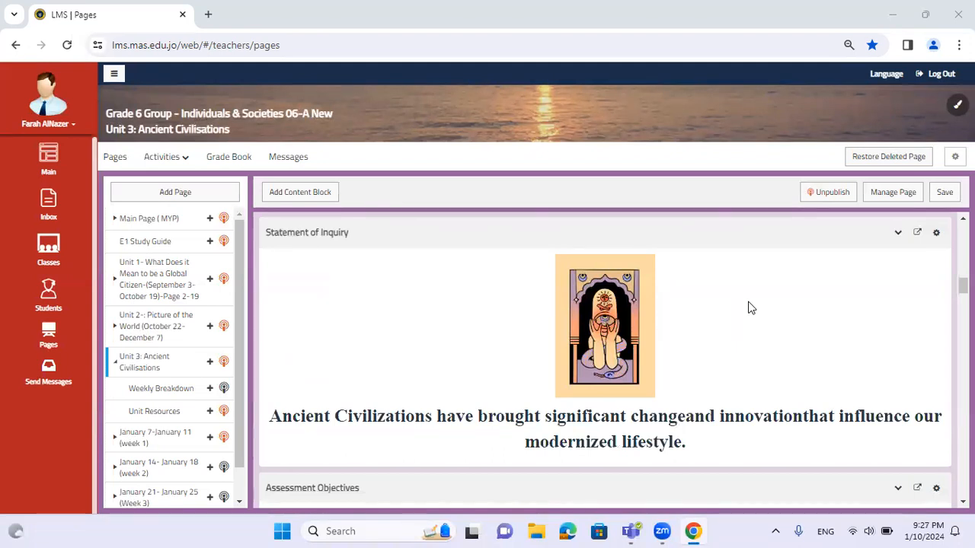
Scroll to the Assessment Objectives listing Criterion A and Criterion D
scroll(down, 3)
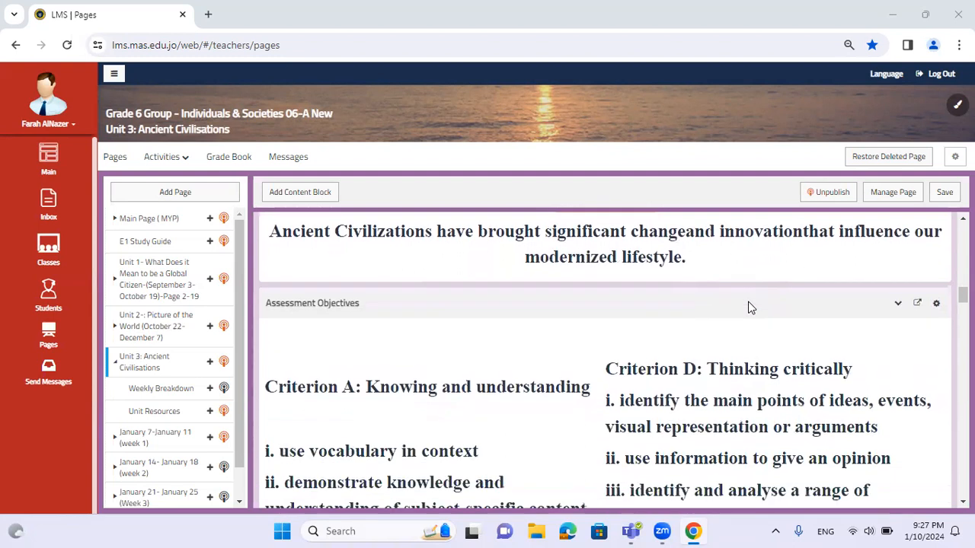
scroll(down, 3)
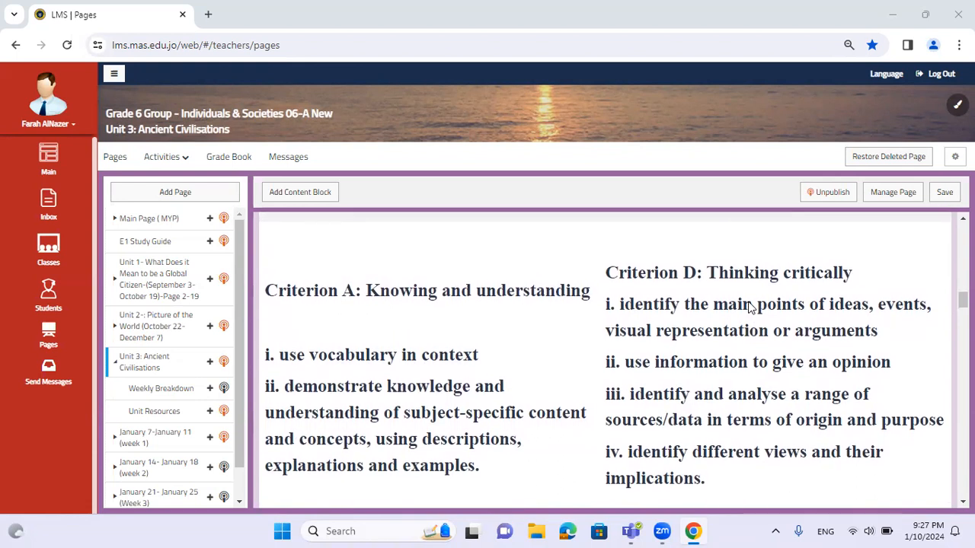
scroll(down, 3)
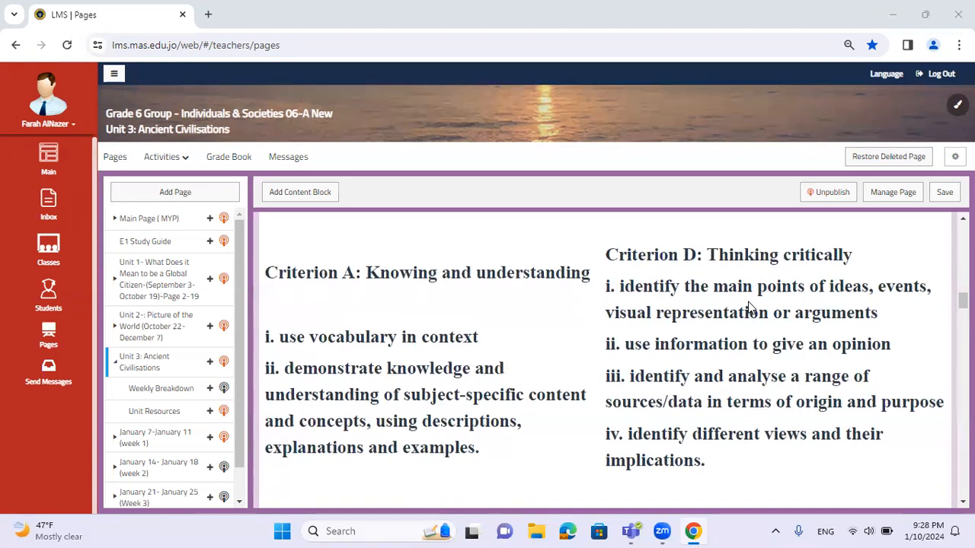
scroll(down, 3)
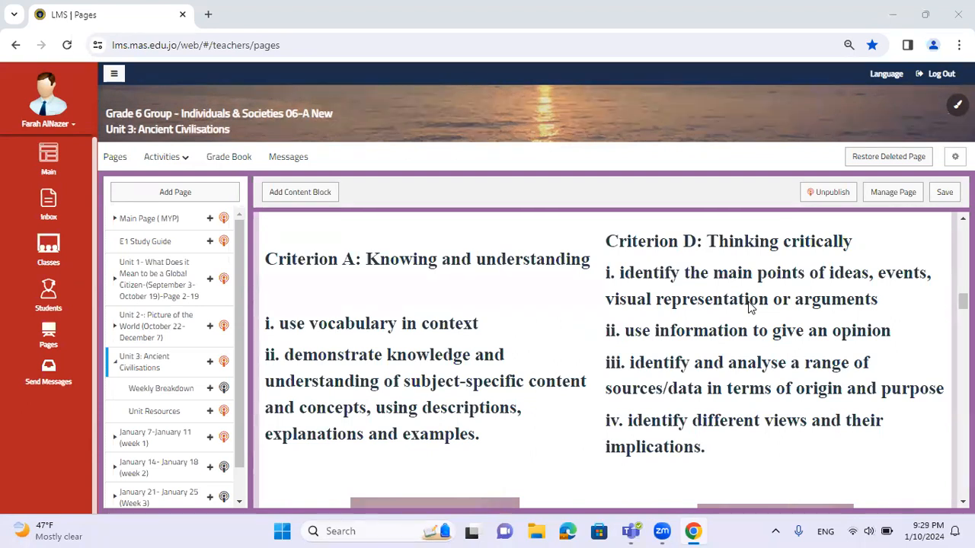
scroll(down, 3)
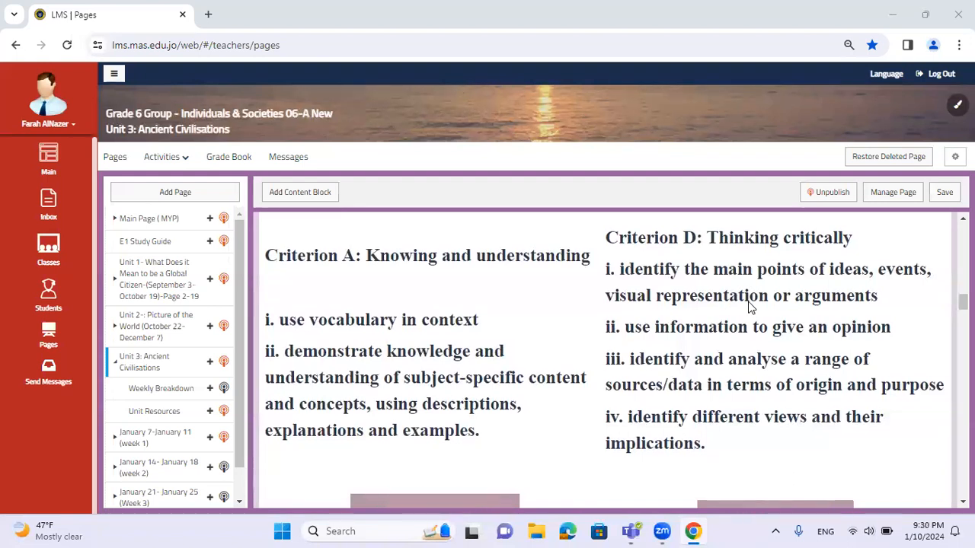
scroll(down, 3)
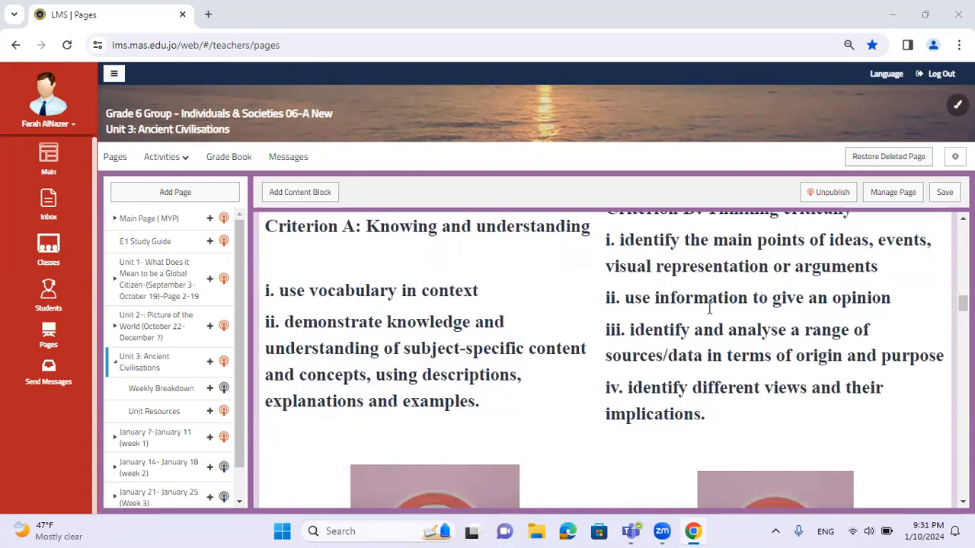
mouse_move(710, 315)
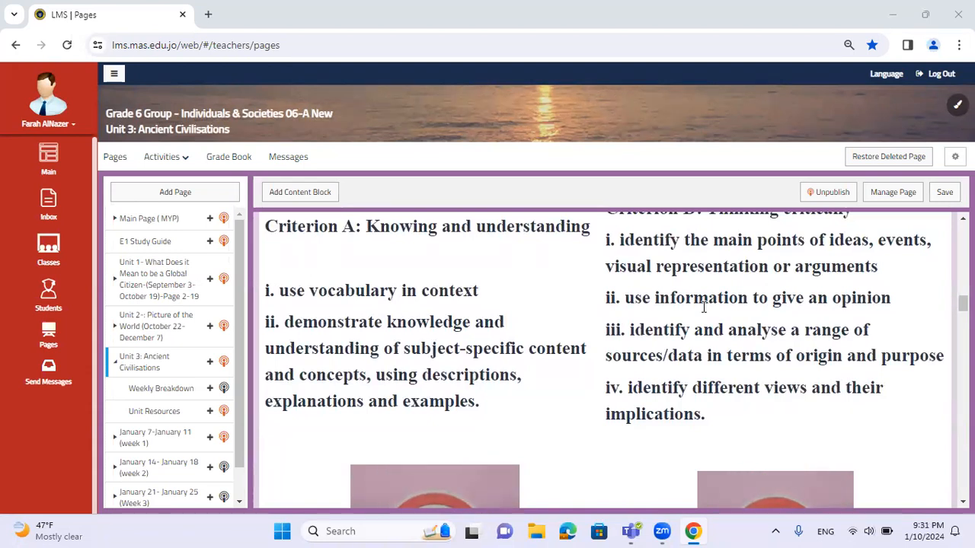
double_click(657, 372)
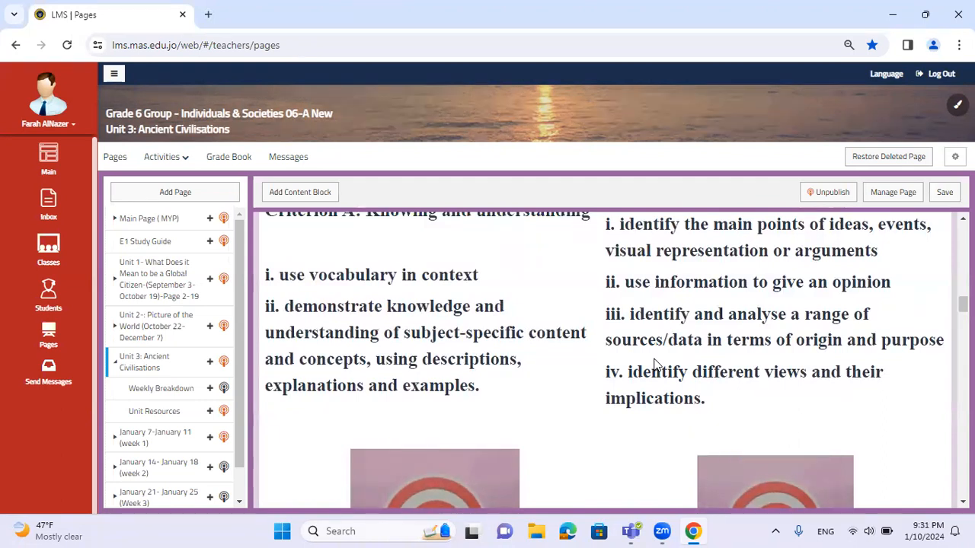
Scroll past the ATL skills table to the Integration – Art section on ancient art and artifacts
scroll(down, 3)
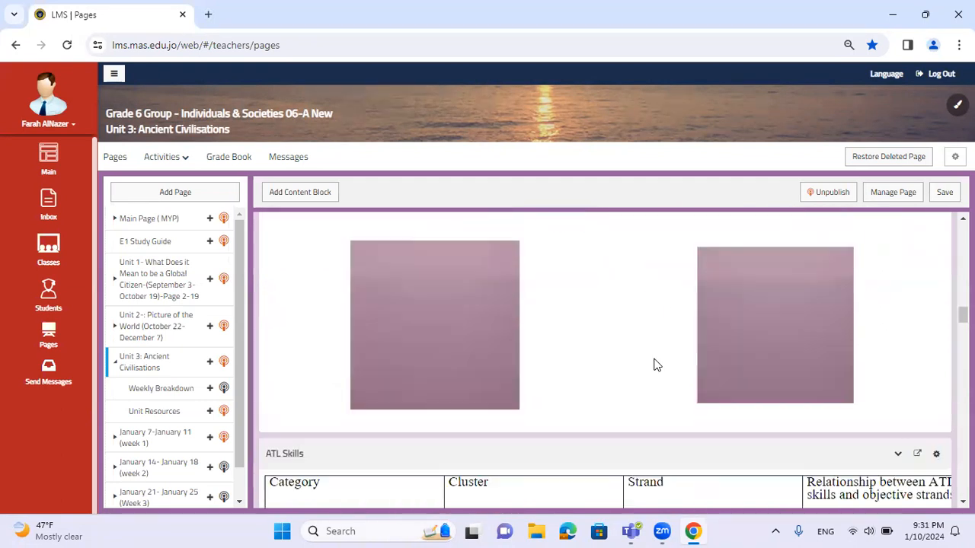
scroll(down, 3)
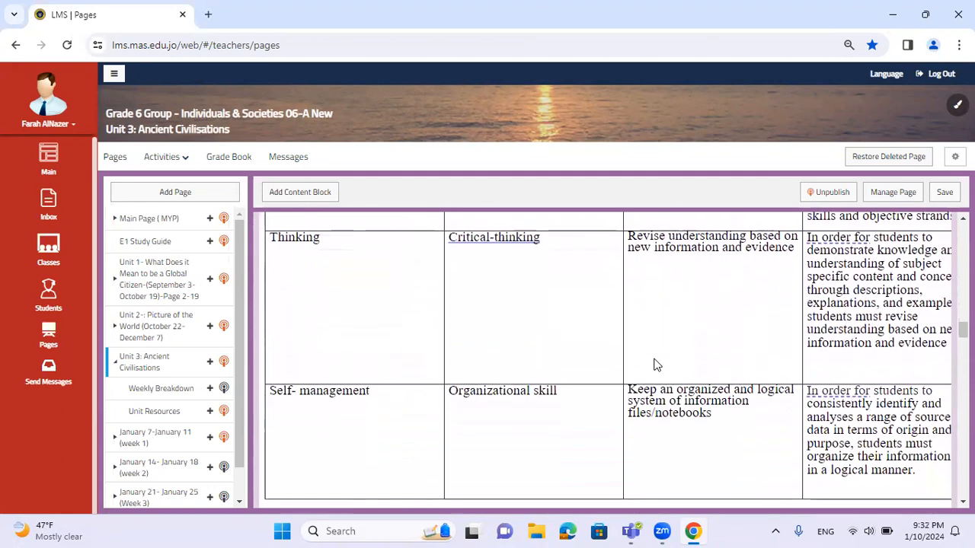
scroll(down, 3)
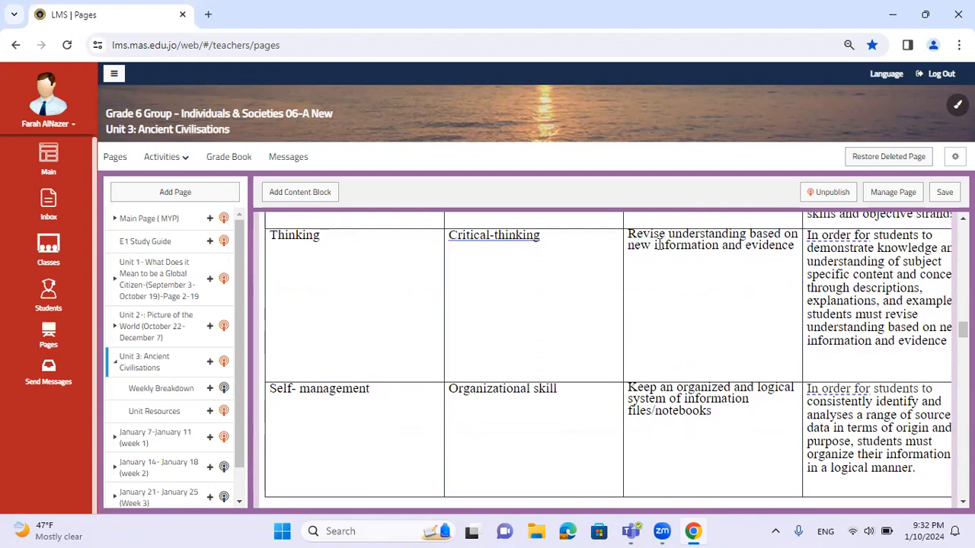
mouse_move(694, 265)
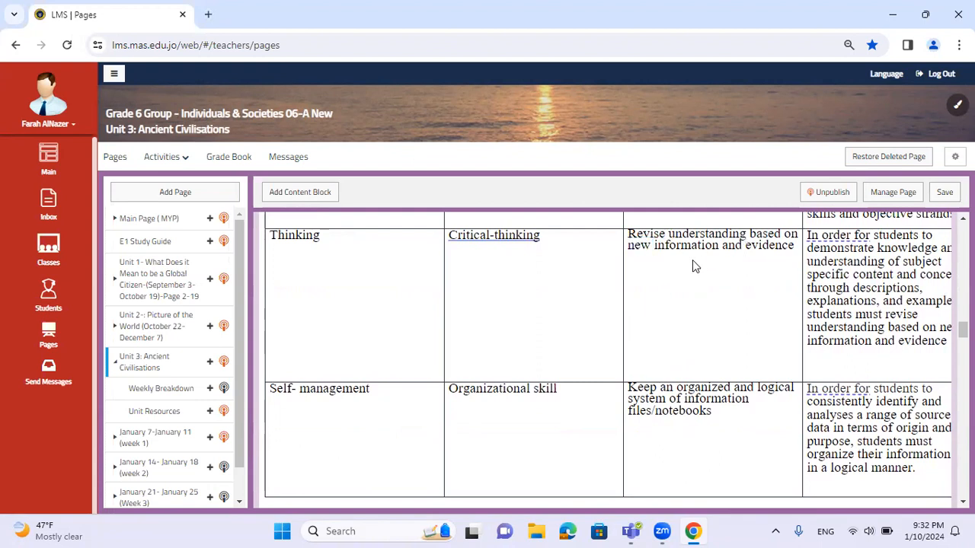
mouse_move(701, 268)
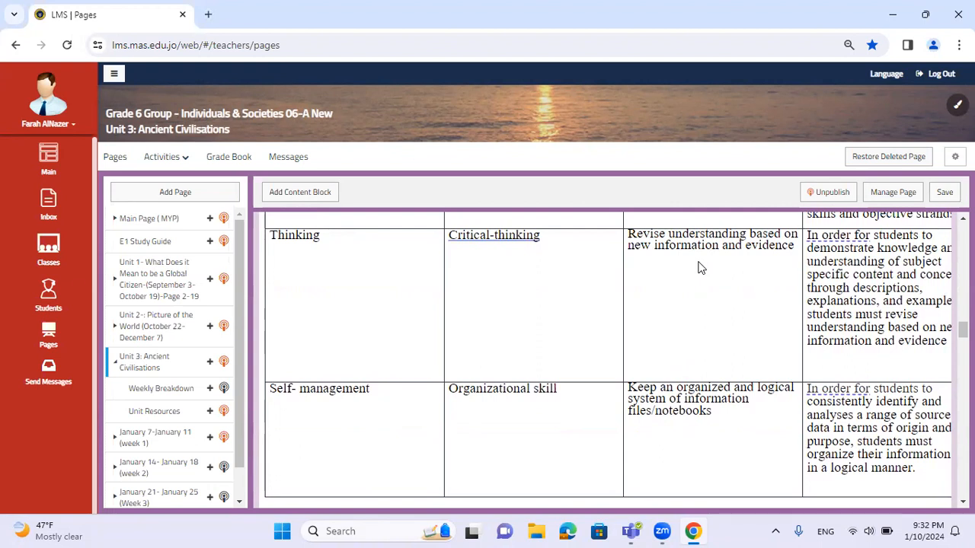
mouse_move(420, 380)
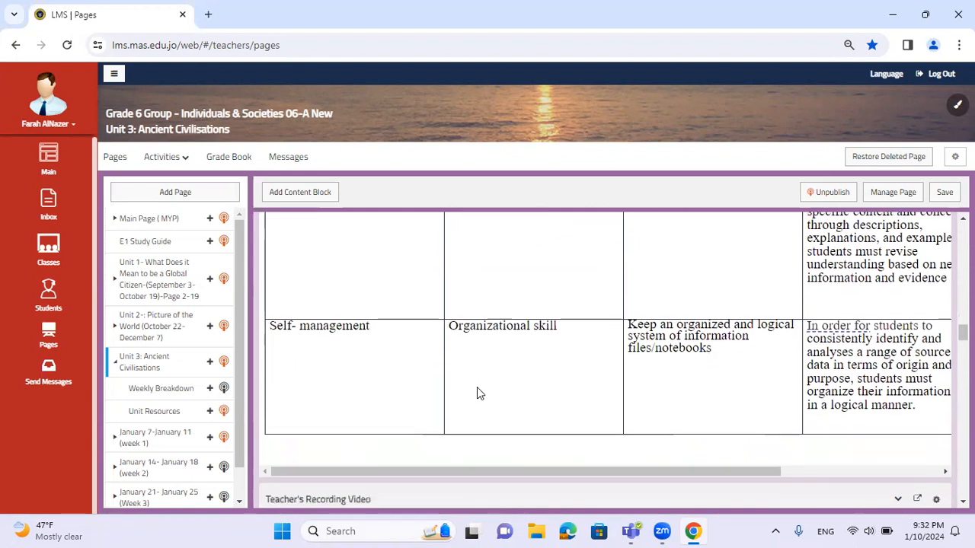
scroll(down, 3)
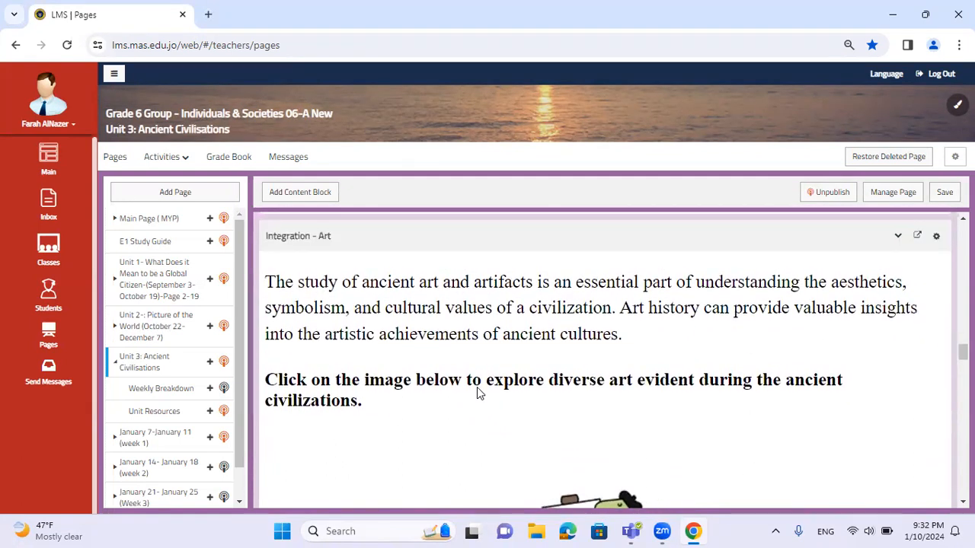
Scroll past Integration – Geography to the start of the Unit project problem
scroll(down, 3)
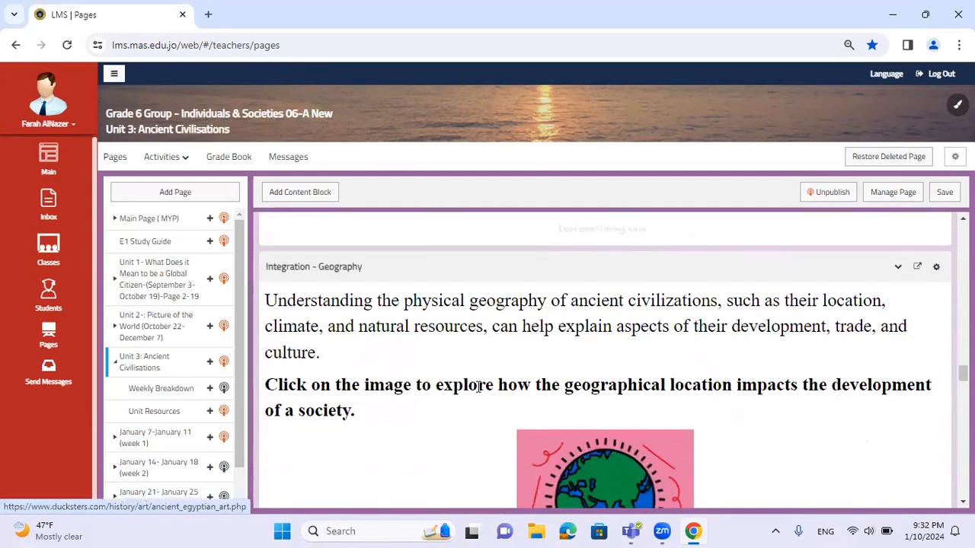
scroll(down, 3)
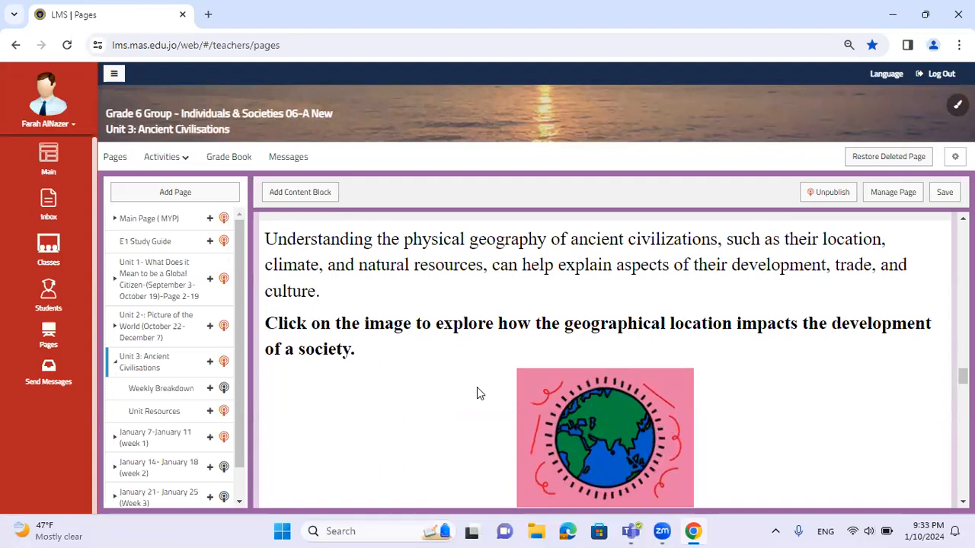
scroll(down, 3)
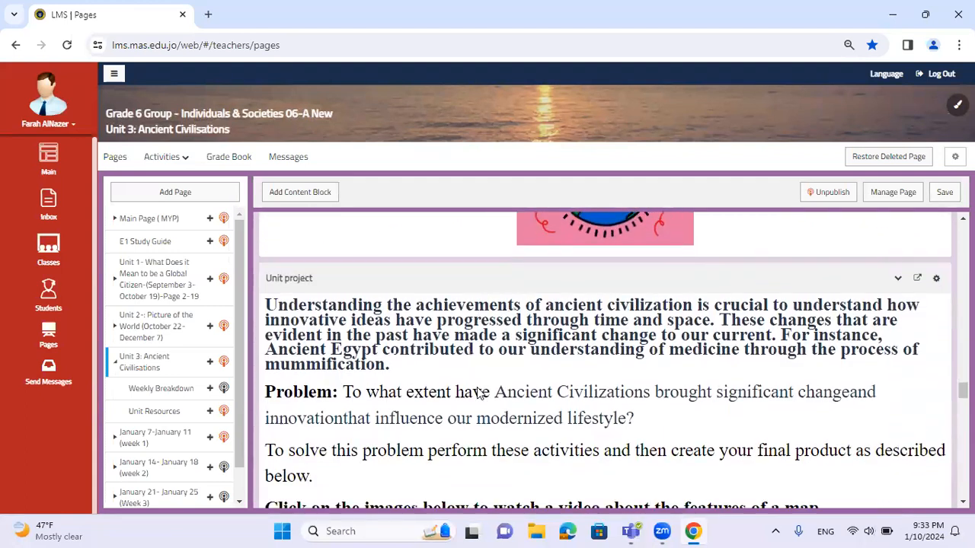
Scroll through the Unit project's problem, video and rubric to the MAS Vision/Mission reflection
scroll(down, 3)
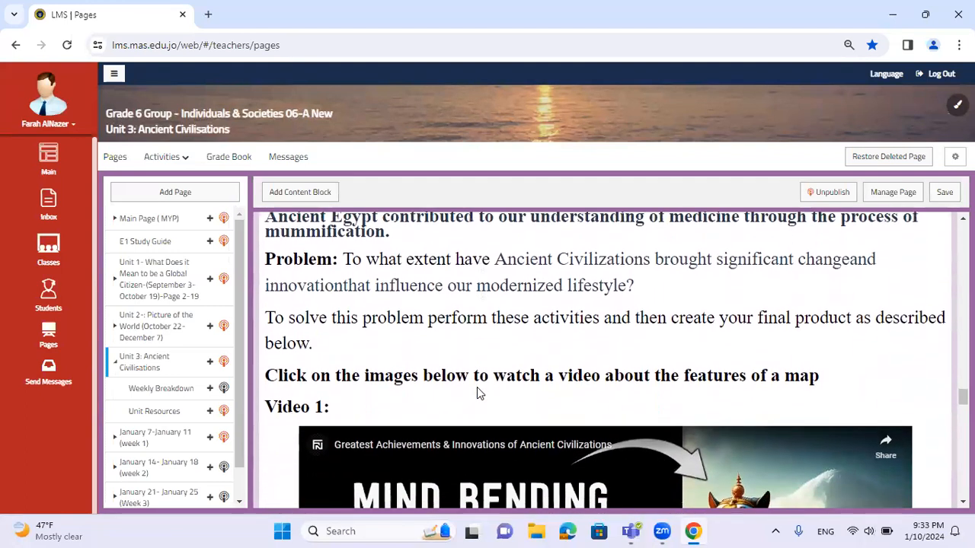
scroll(down, 3)
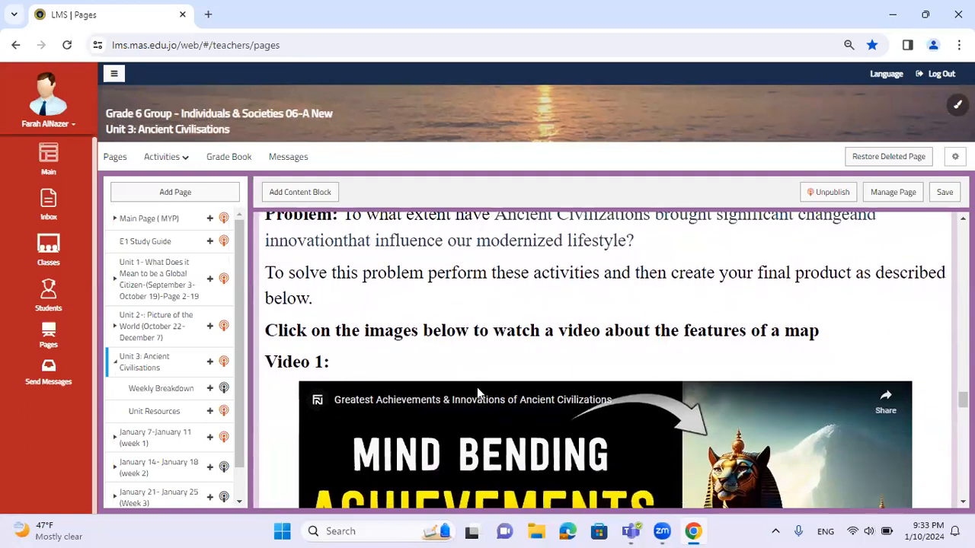
scroll(down, 3)
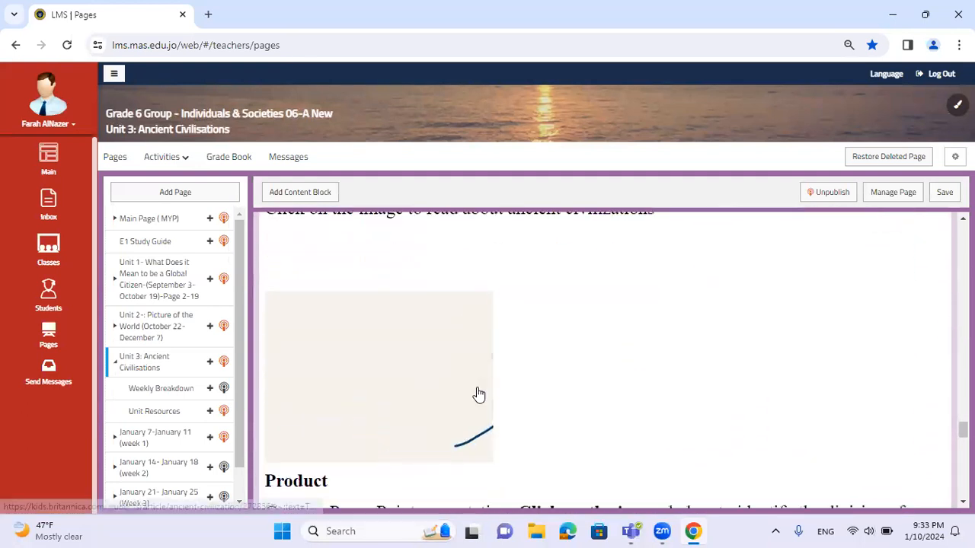
scroll(down, 3)
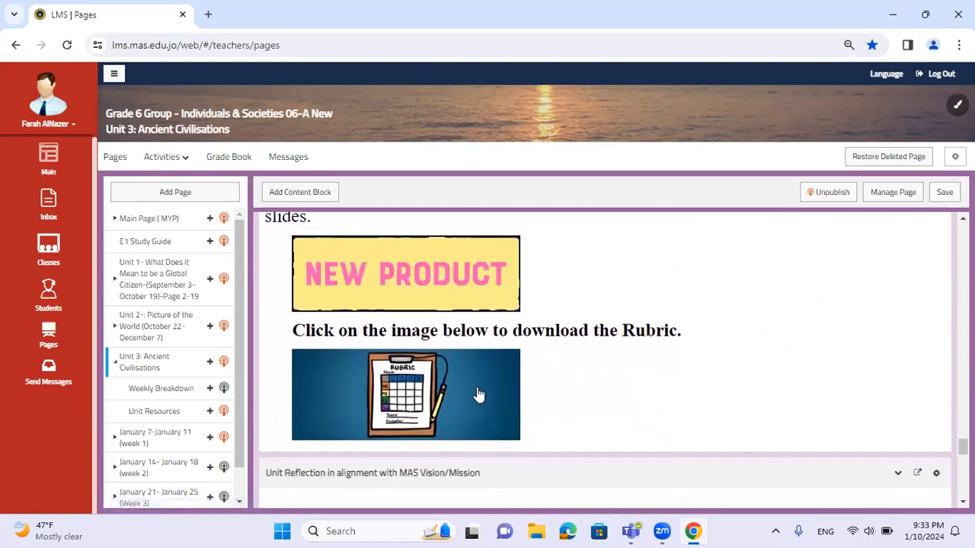
scroll(down, 3)
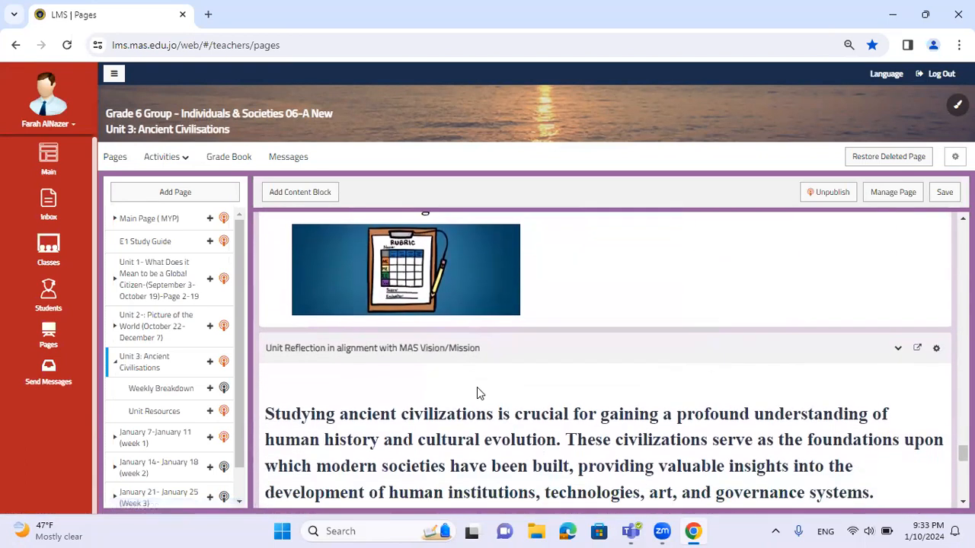
Scroll through the full reflection paragraph to the Vision and Mission graphic at the page bottom
scroll(down, 3)
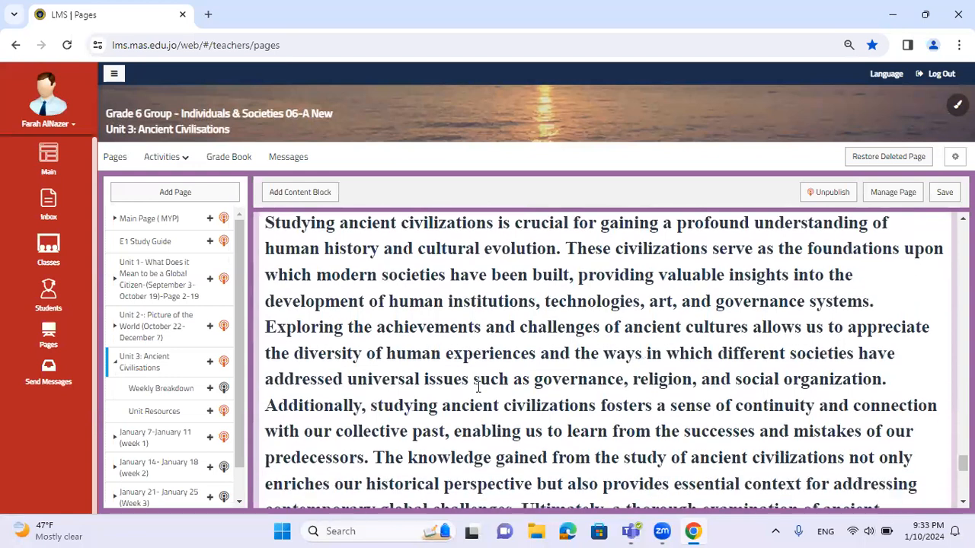
scroll(down, 3)
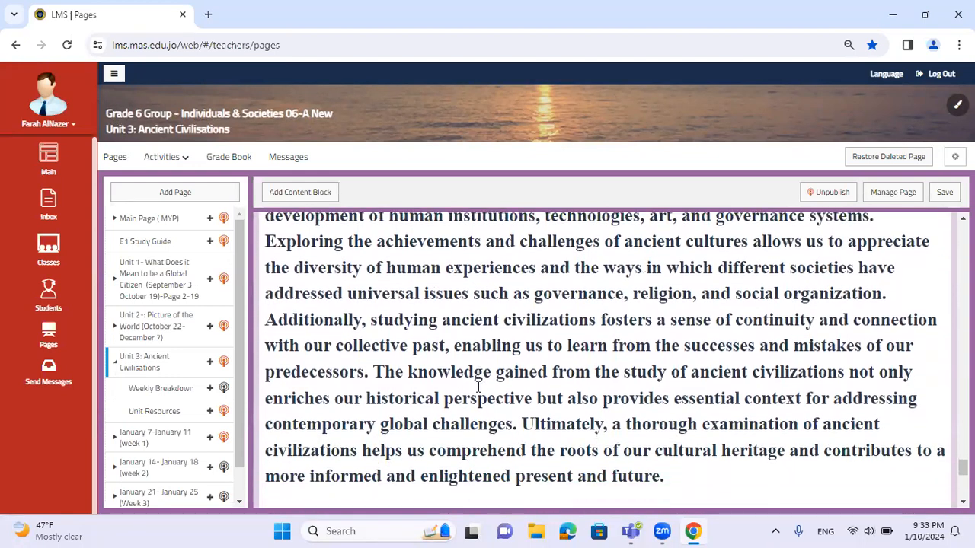
scroll(down, 3)
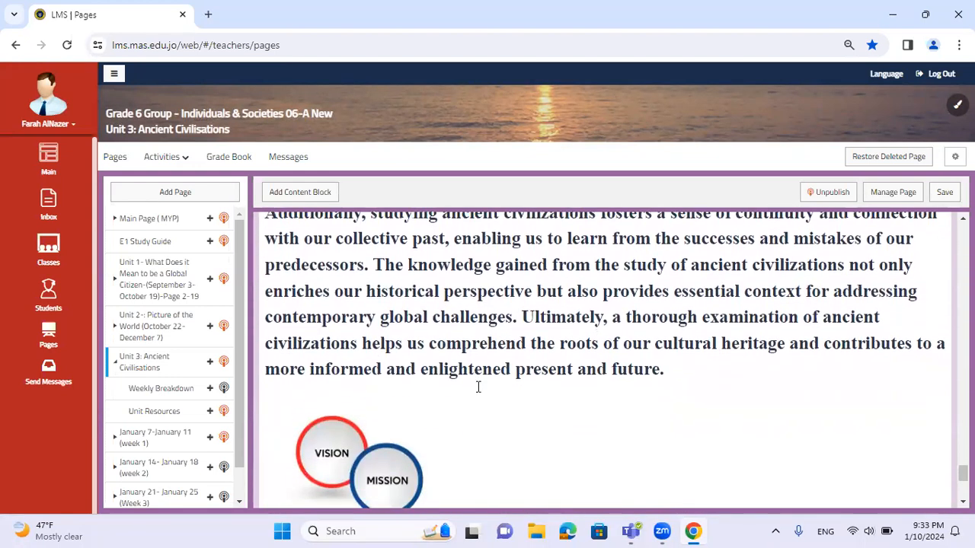
scroll(down, 3)
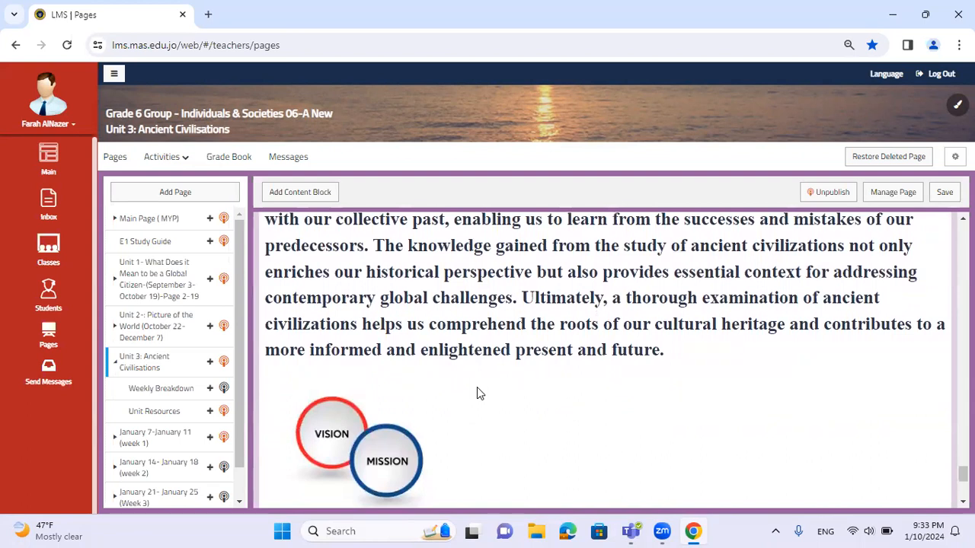
mouse_move(394, 497)
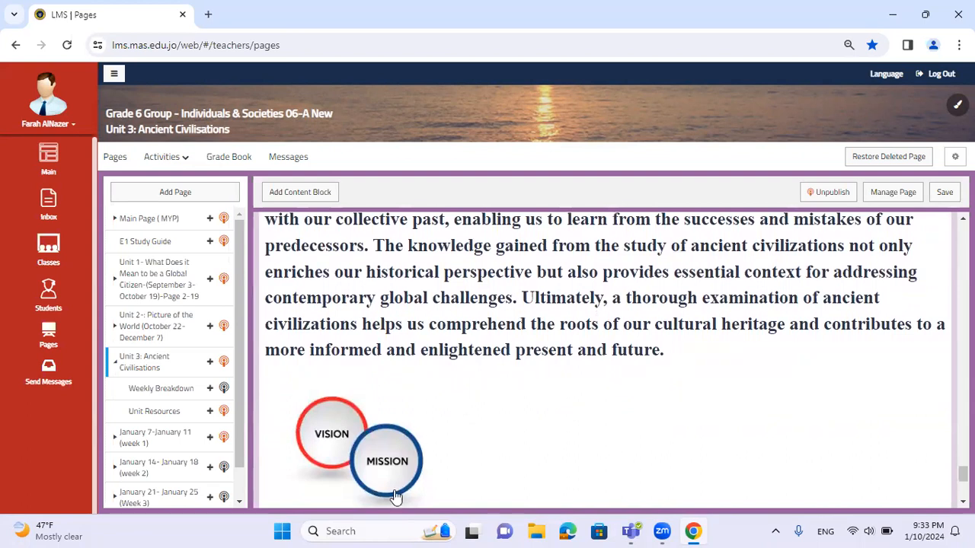
mouse_move(427, 429)
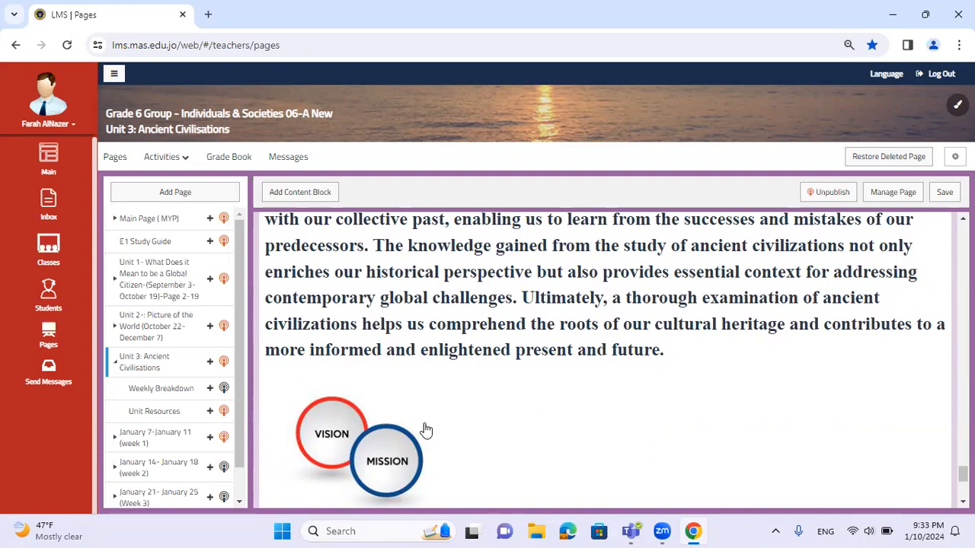